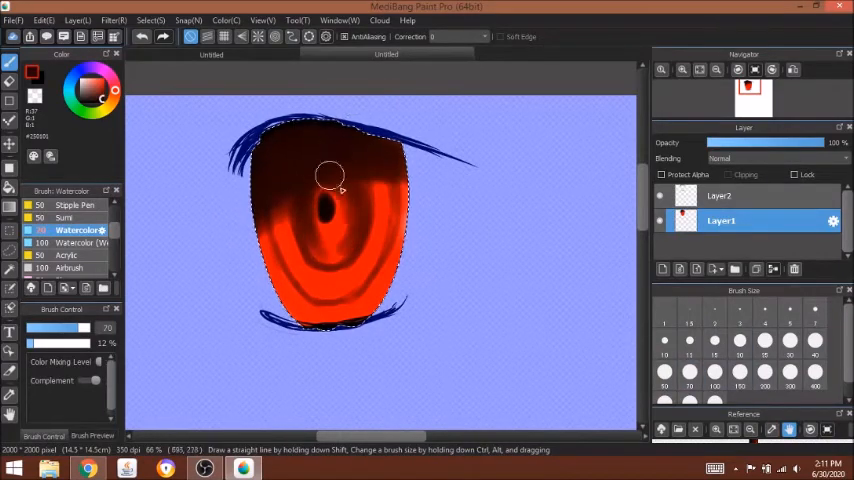
Paint dark brown across the upper iris and stroke bright red along its lower part
left_click_drag(330, 180, 295, 215)
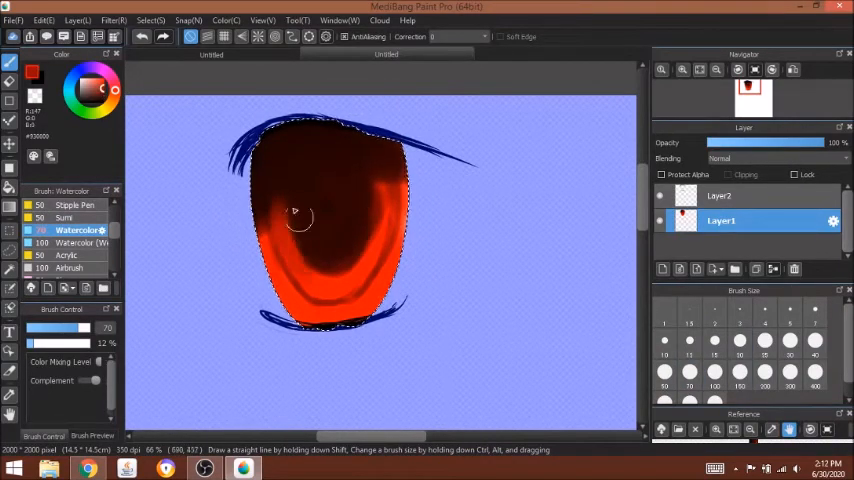
left_click_drag(300, 215, 305, 310)
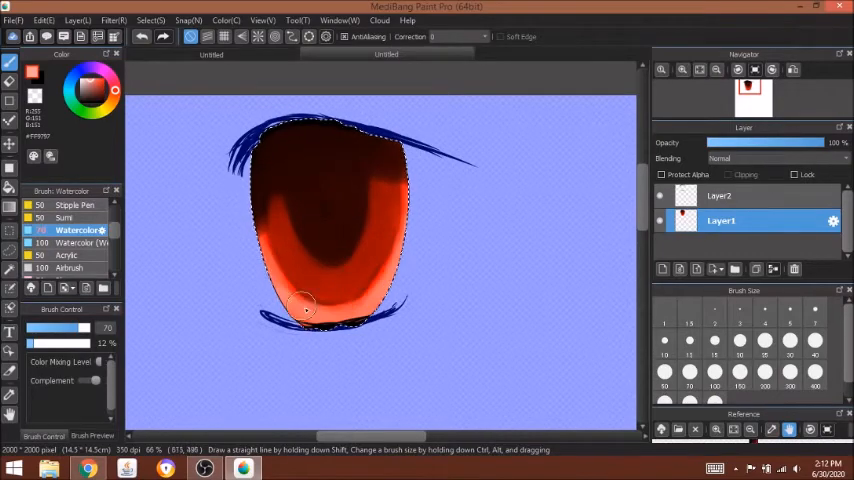